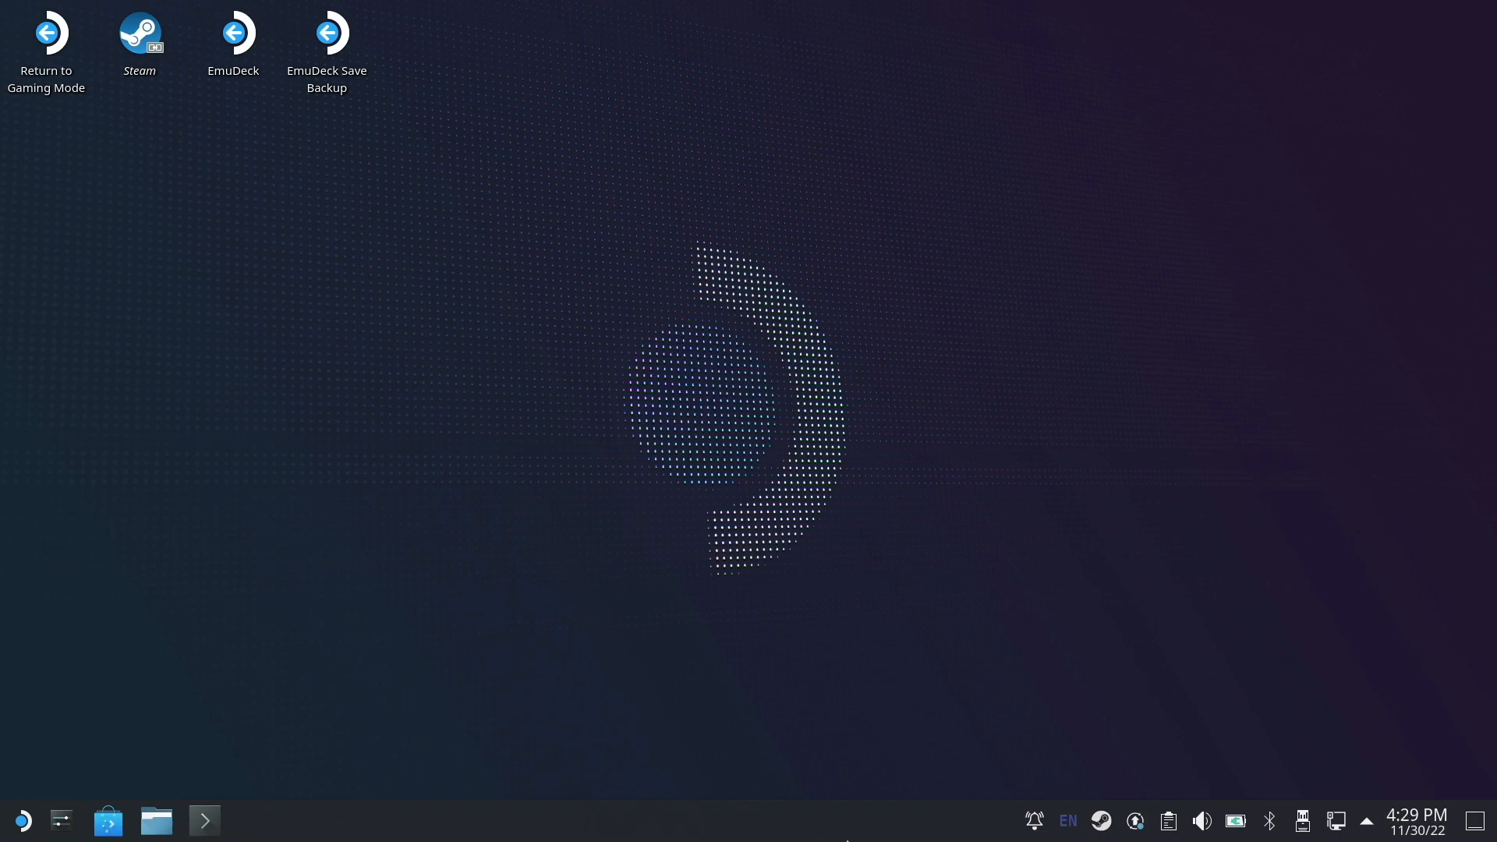
mouse_move(691, 723)
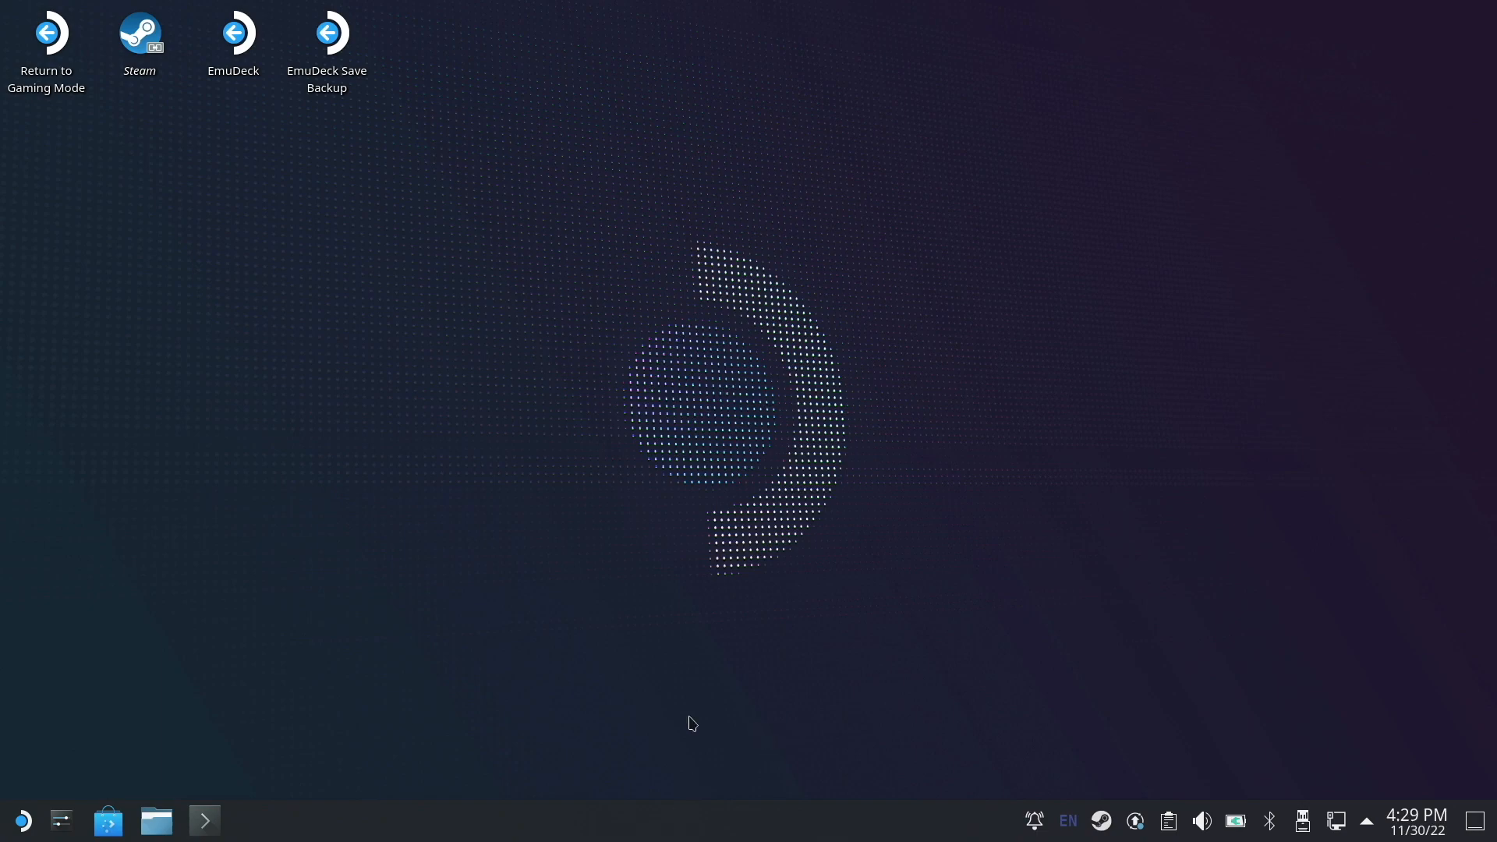
mouse_move(531, 522)
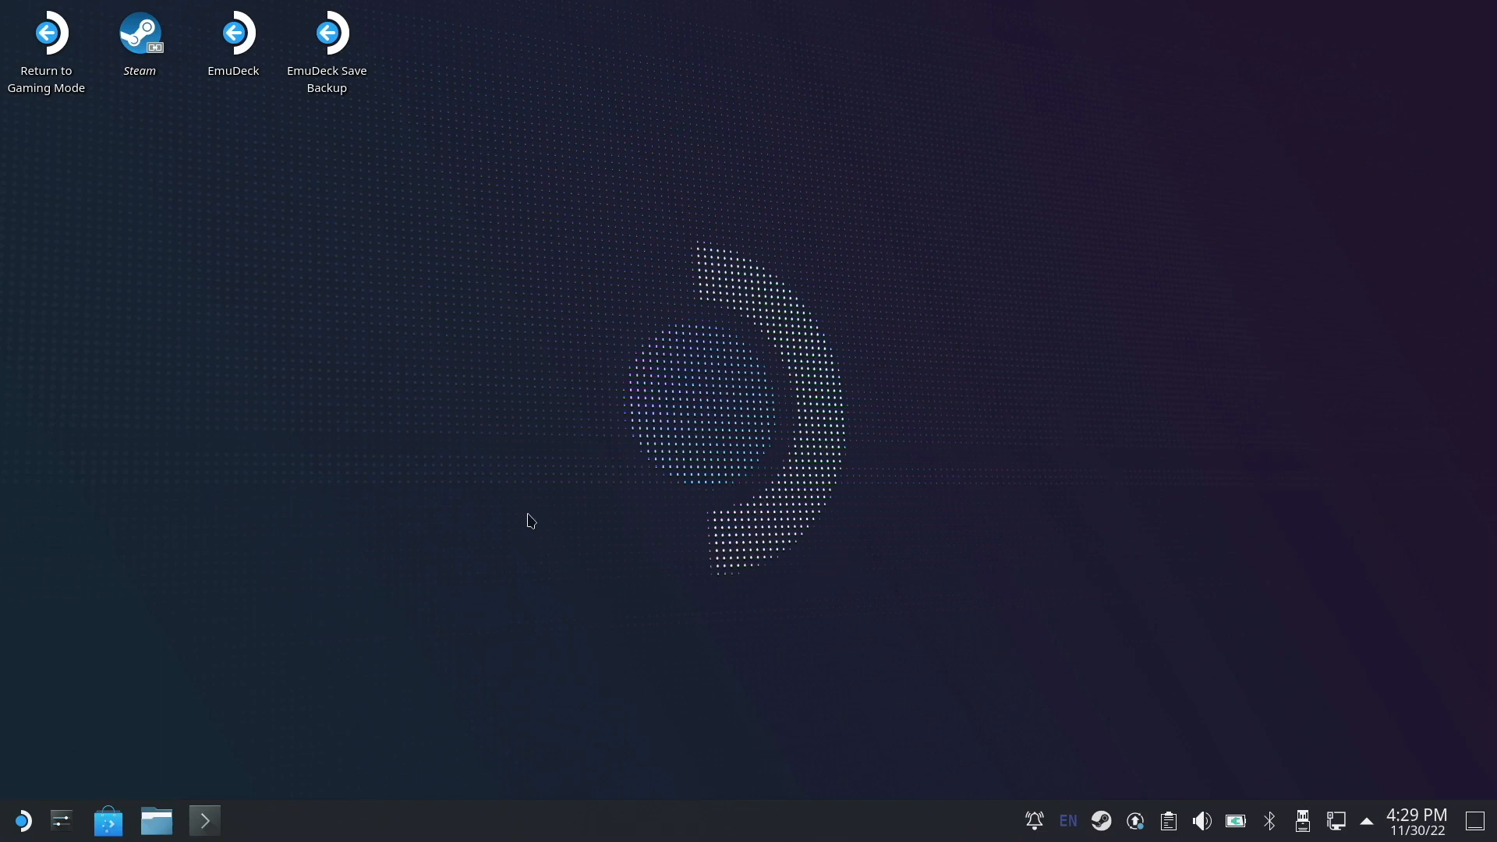
- Open the KDE application launcher to show the System category with Discover
click(21, 819)
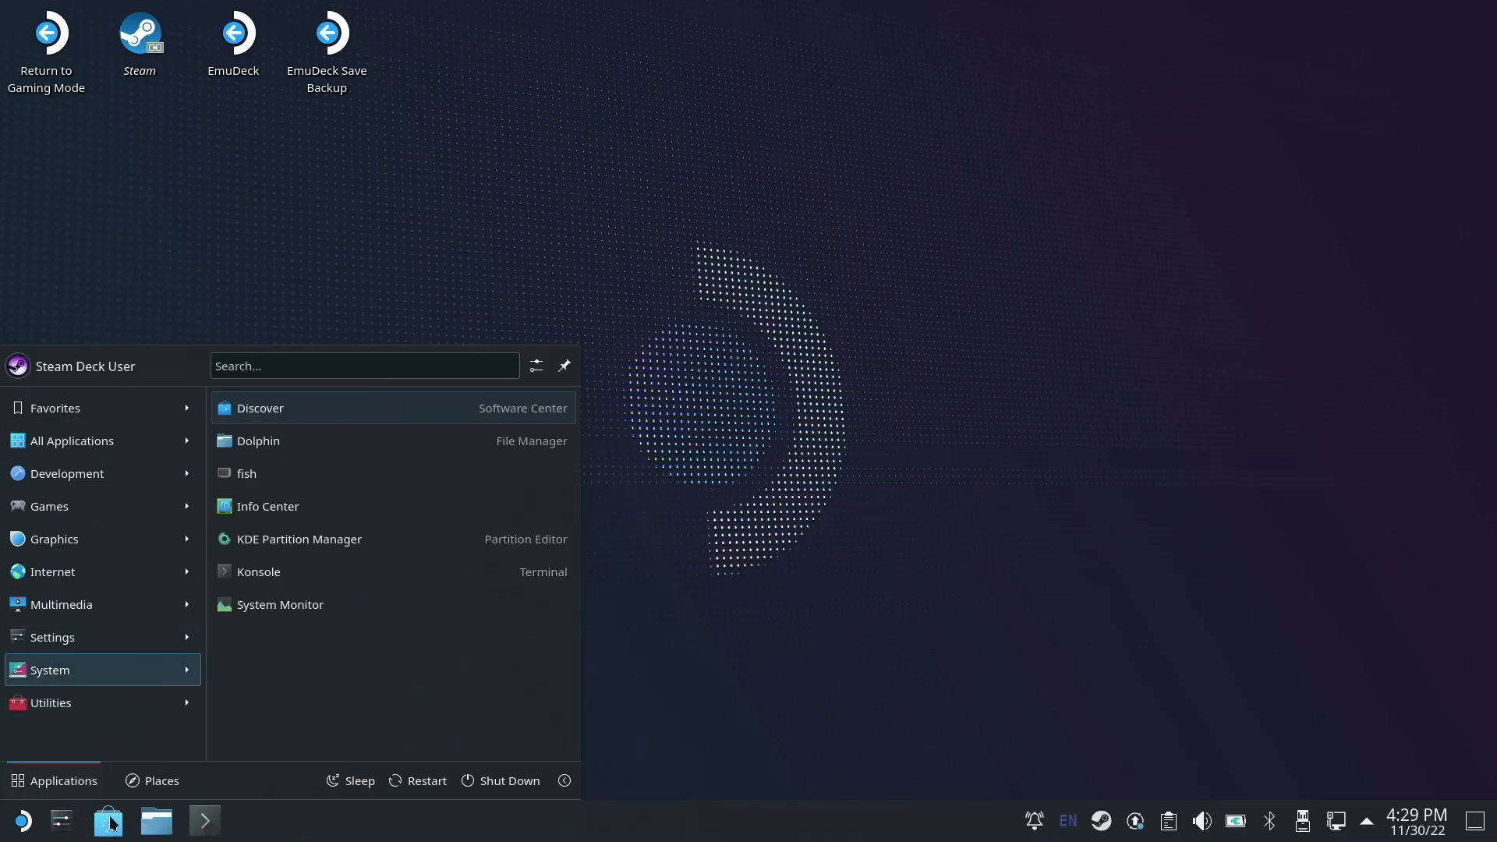
- Search Discover for 'protontricks', confirm it's installed, and close the store
click(259, 408)
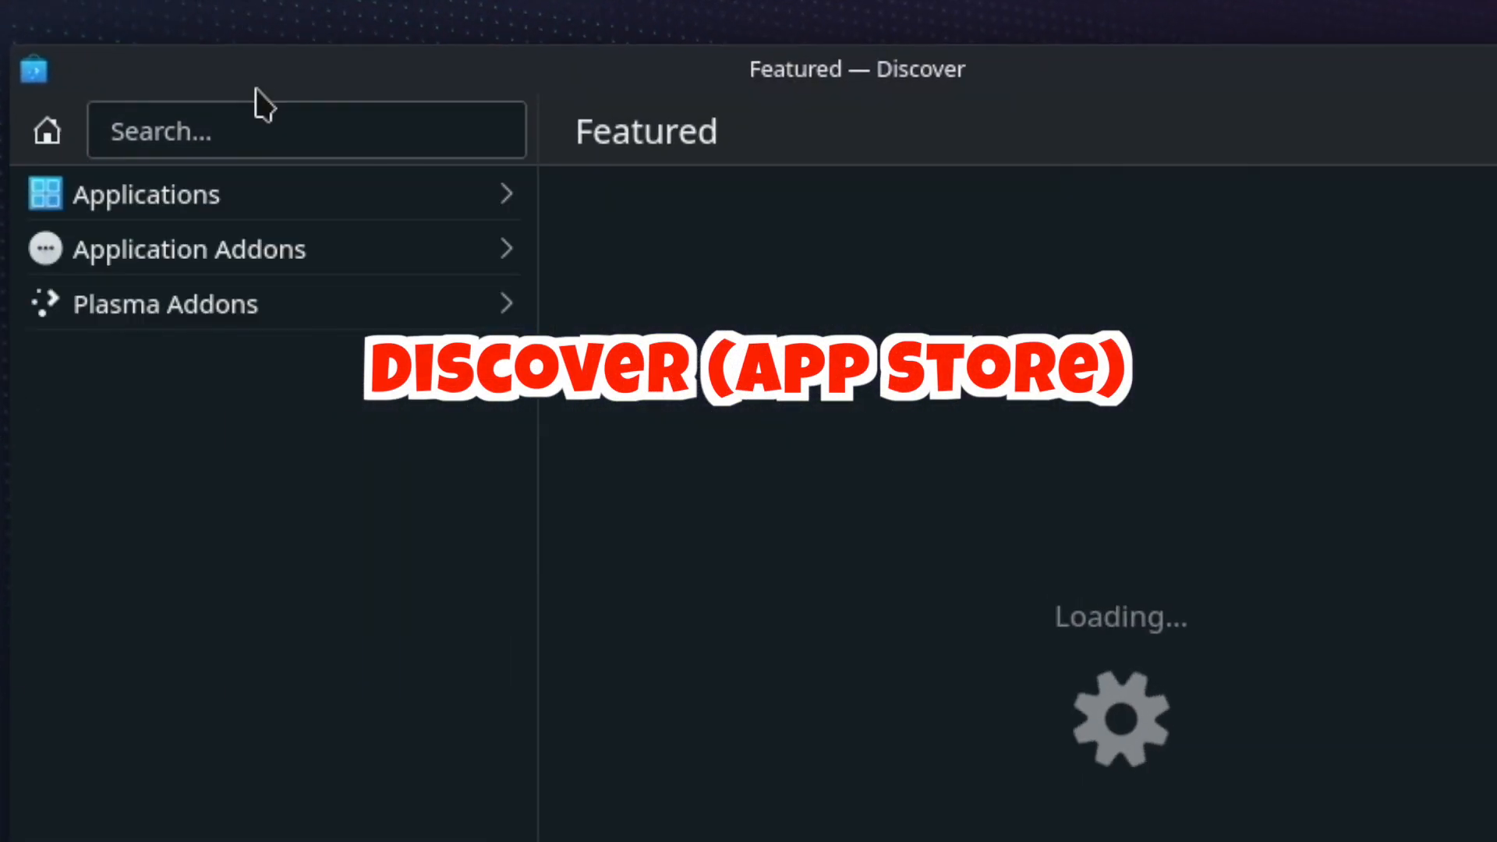
text(protontricks)
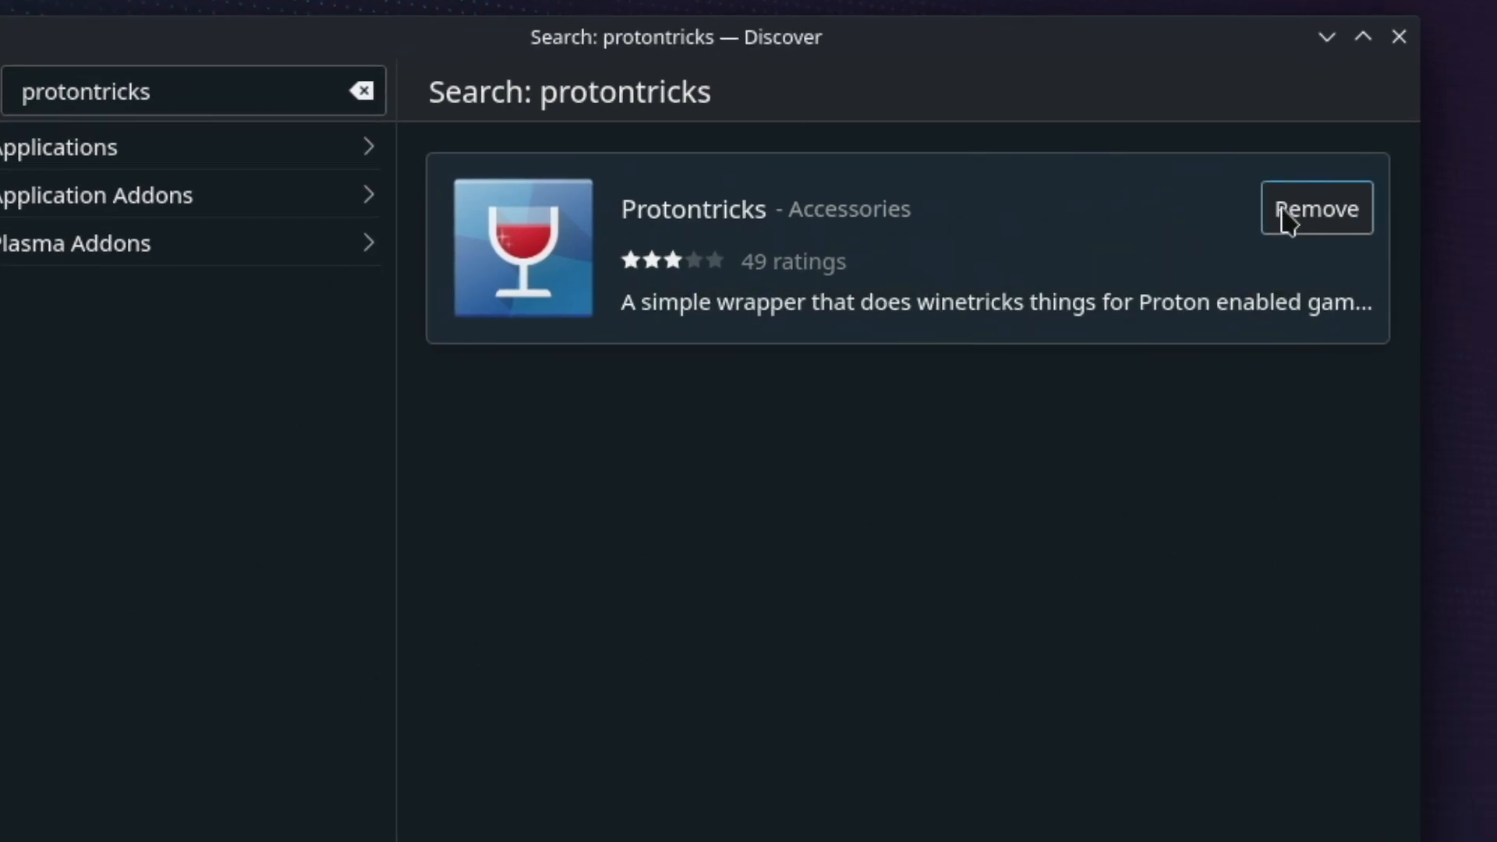
mouse_move(1273, 24)
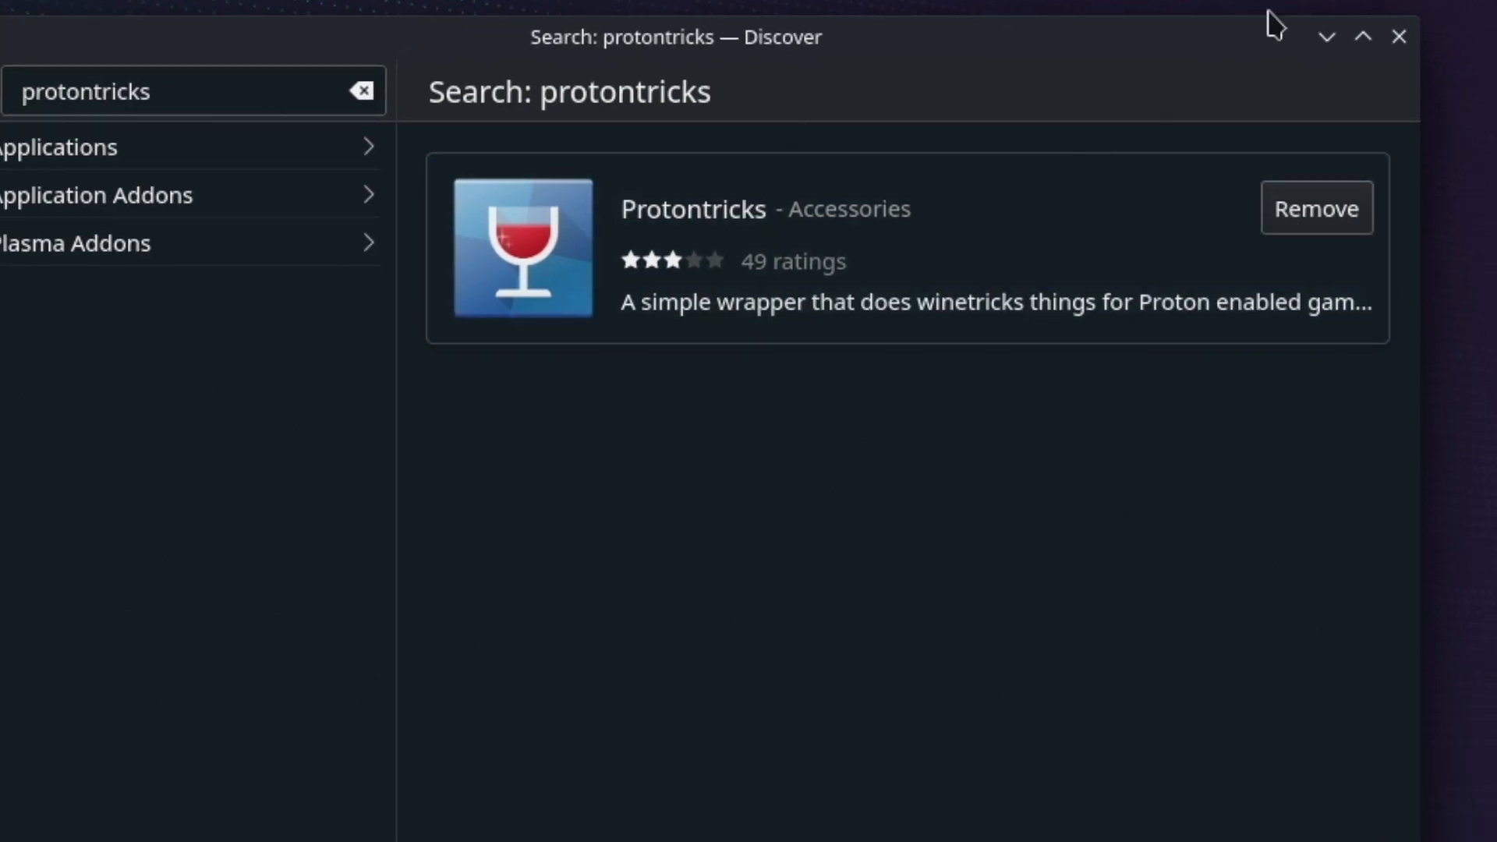
click(1397, 36)
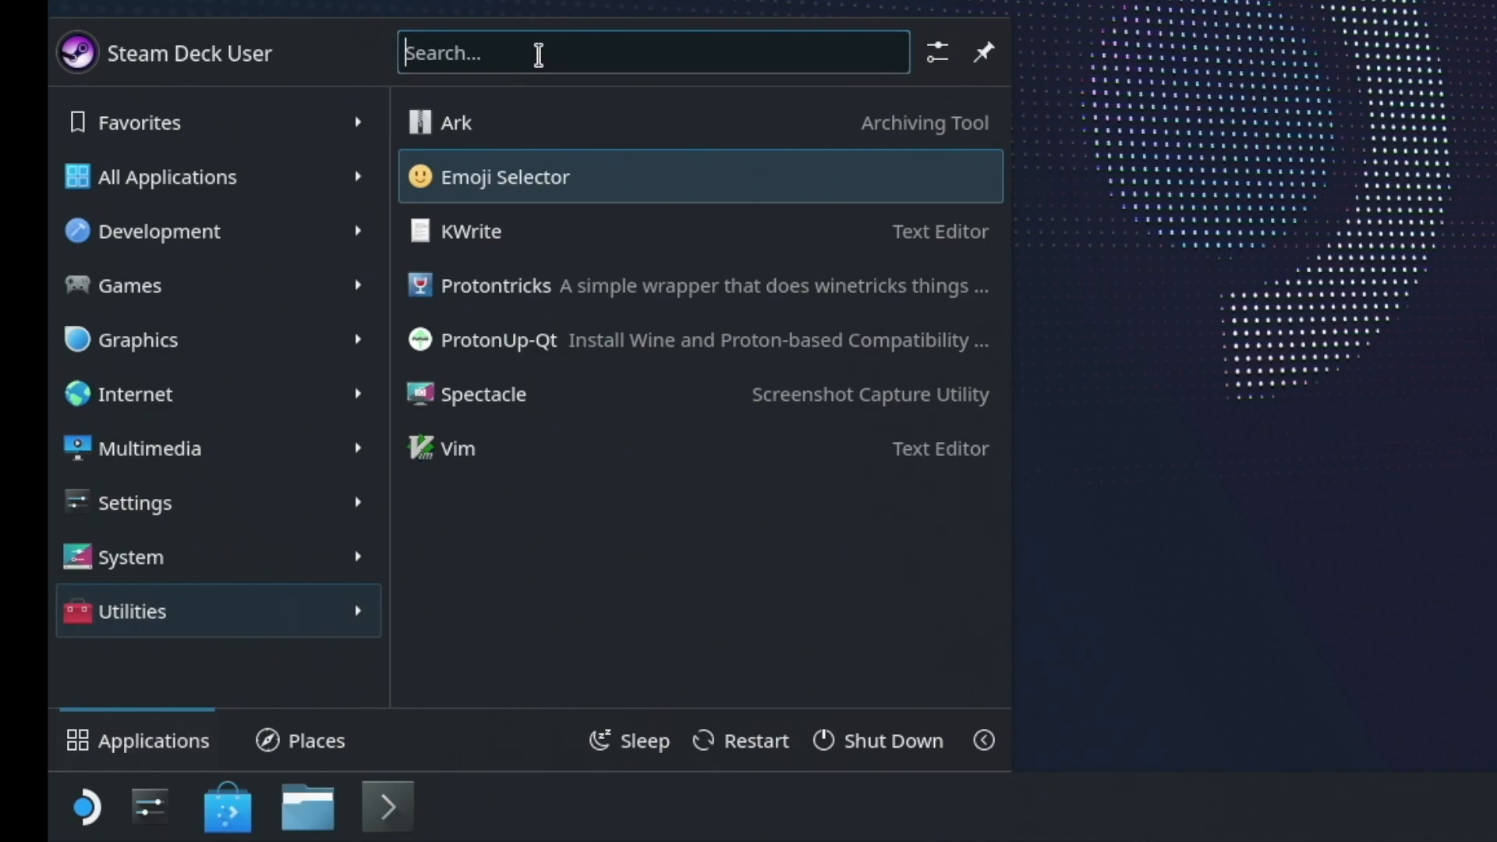
- Search the launcher for 'proton' and start Protontricks
text(proton)
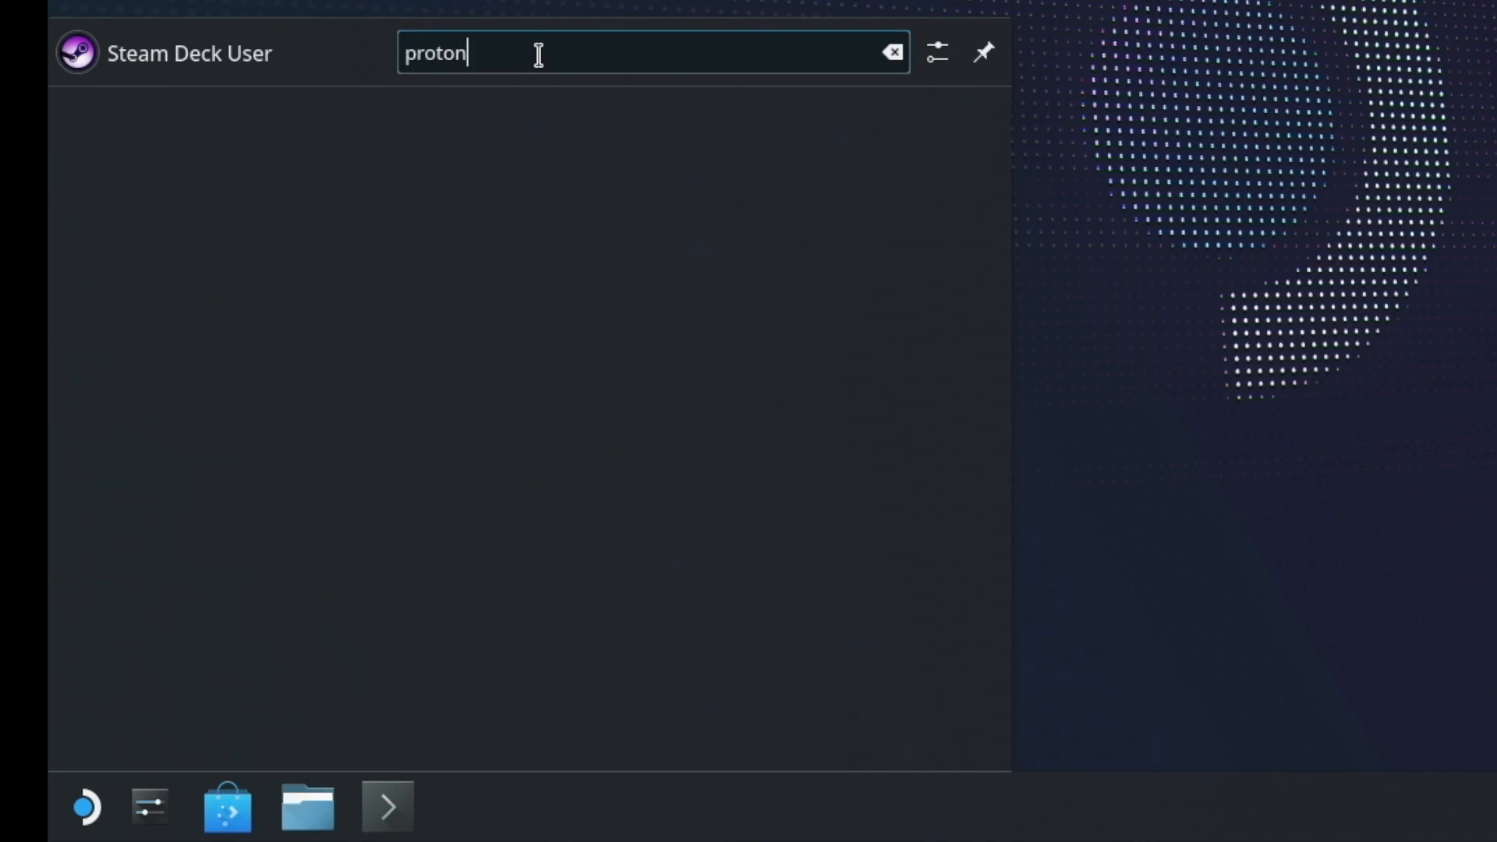
text(proton)
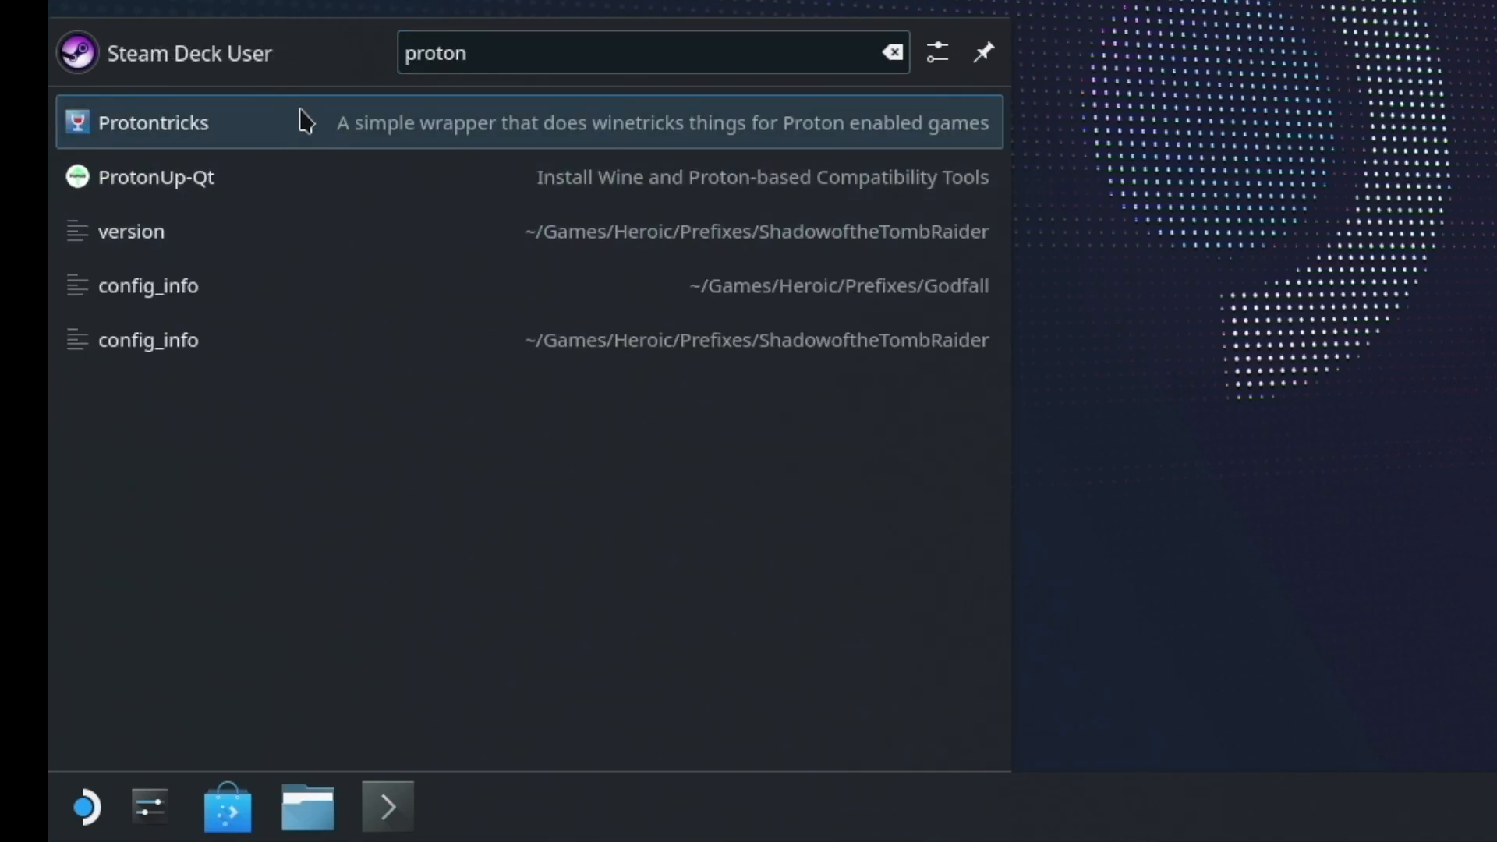
click(154, 123)
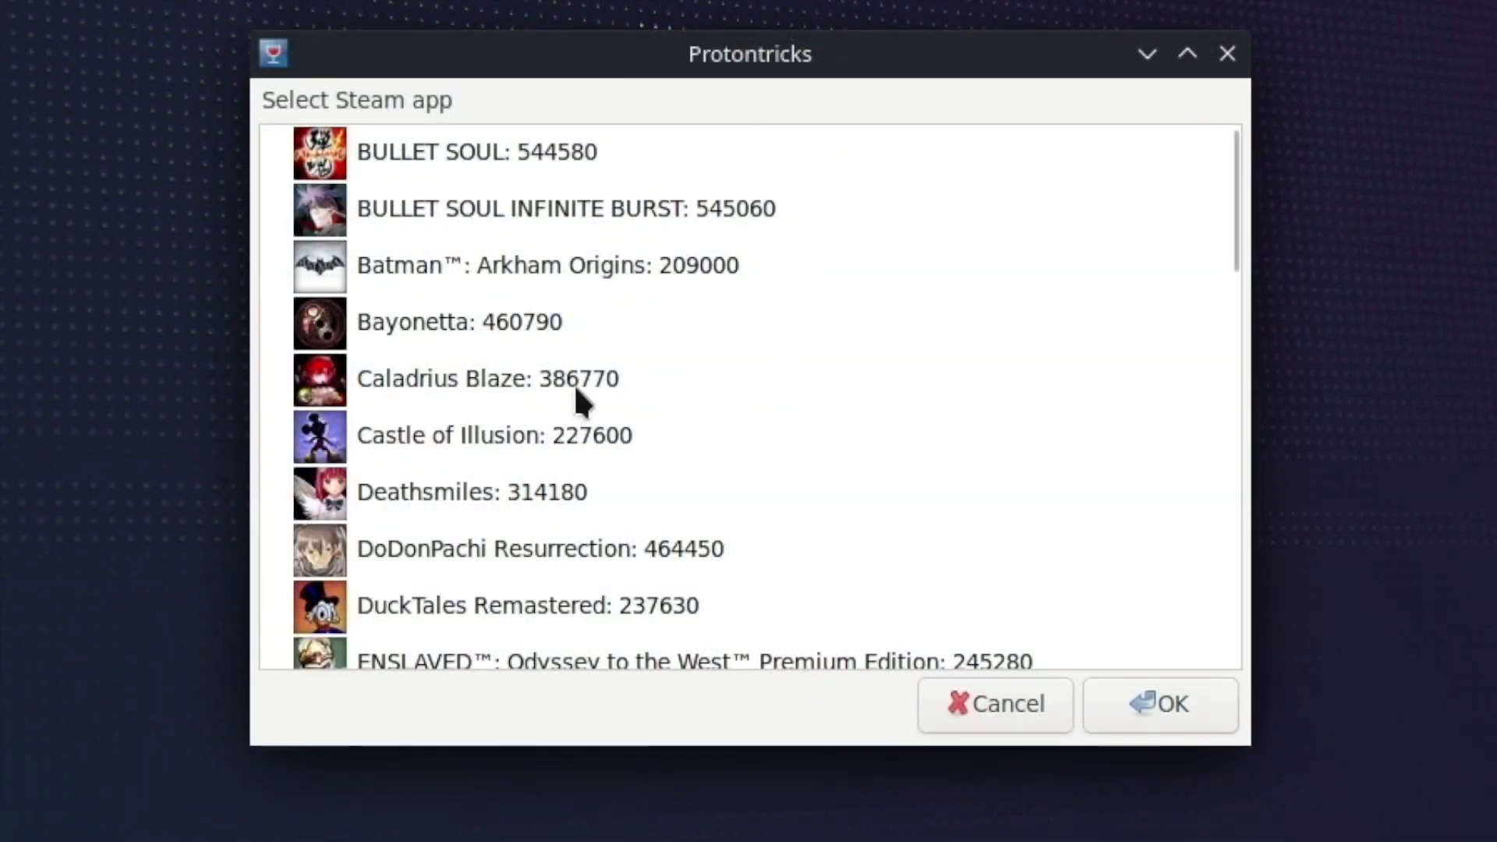
- Select STAR WARS Jedi: Fallen Order from the Steam app list
scroll(down, 3)
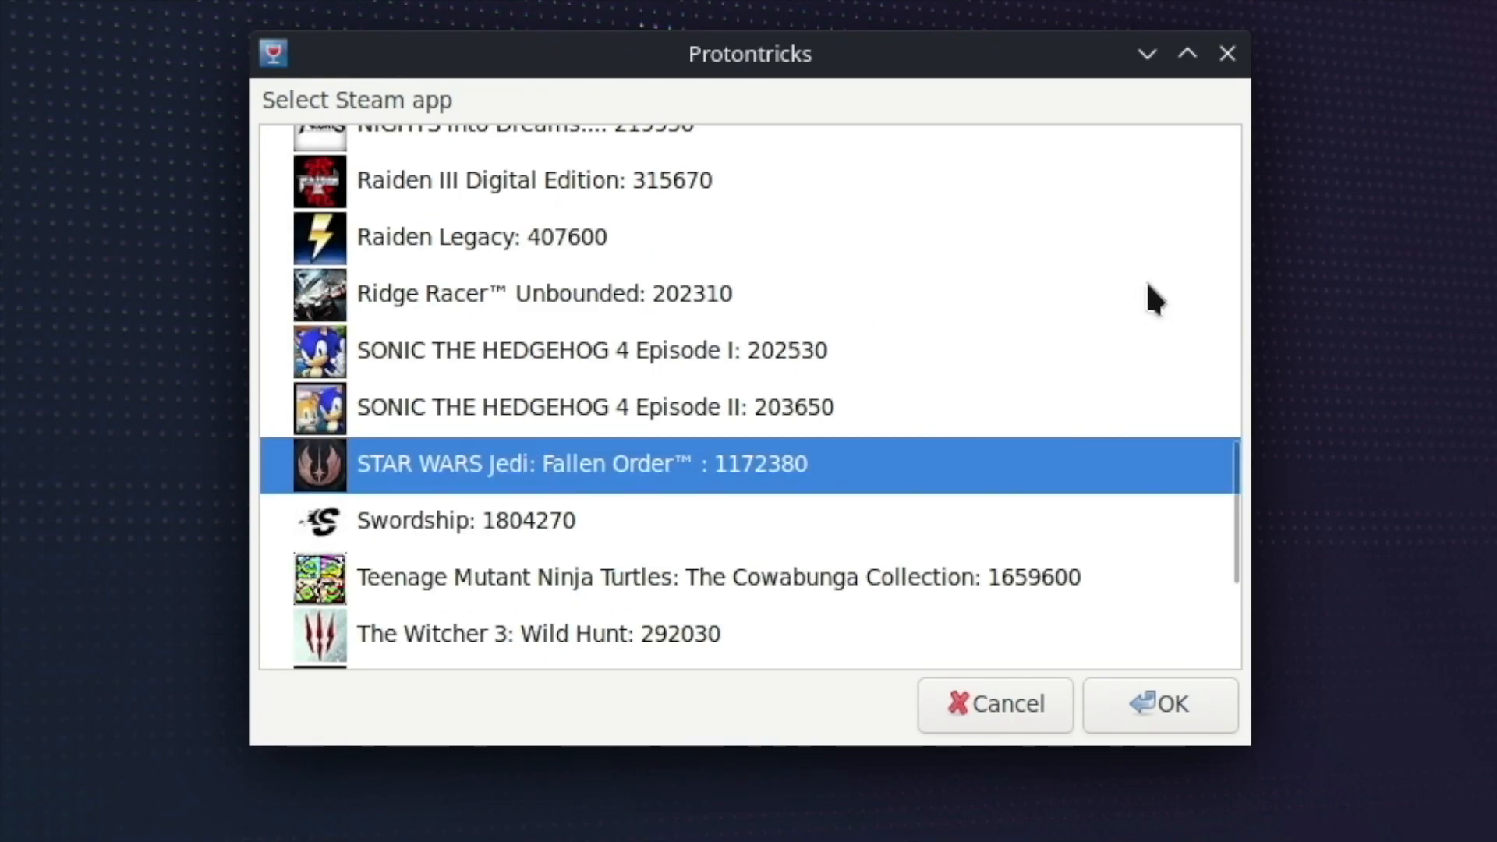
click(1158, 705)
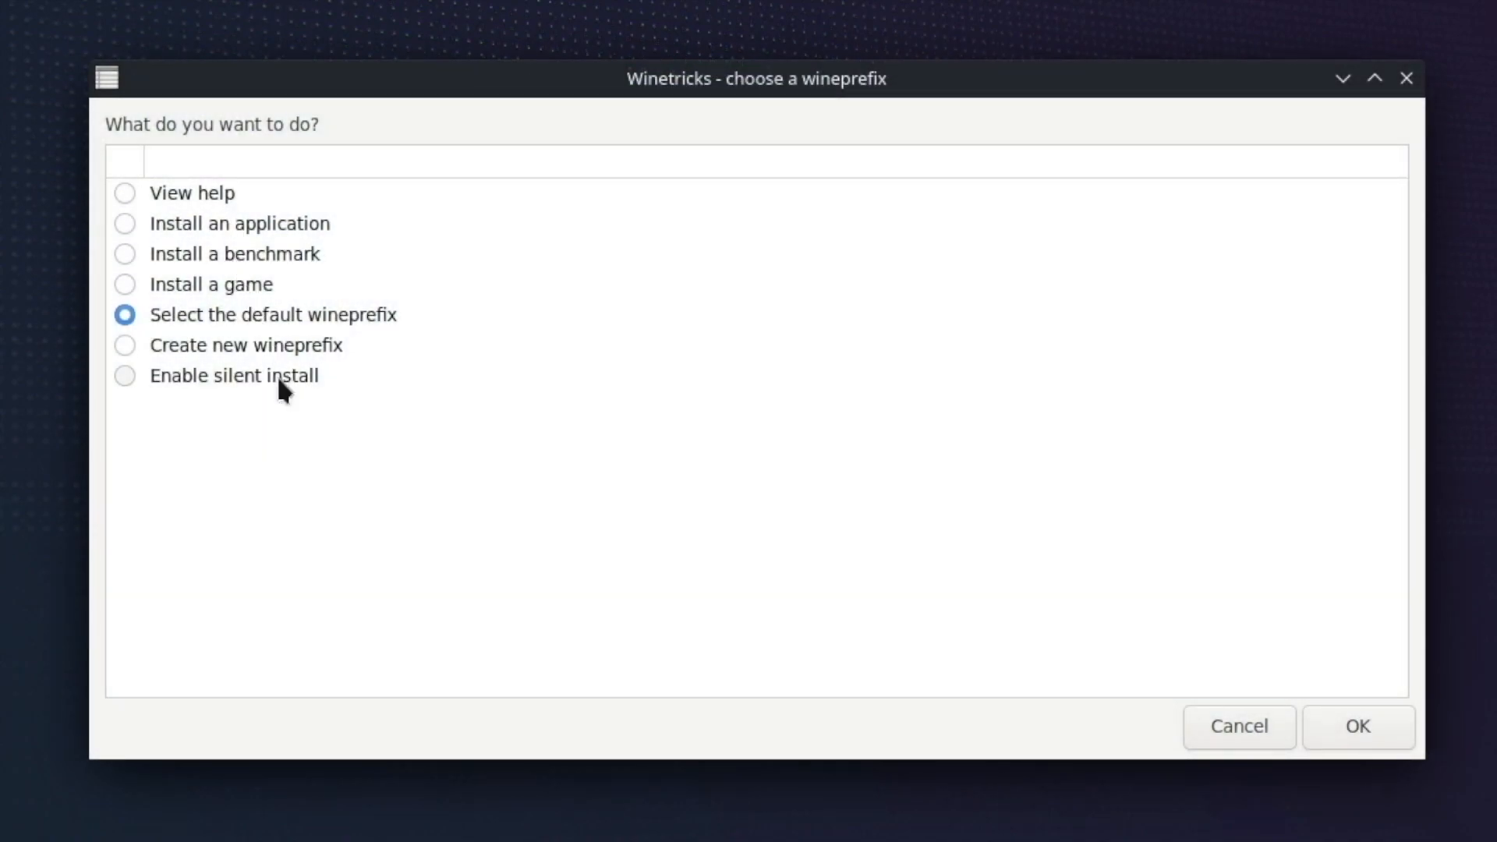
mouse_move(273, 338)
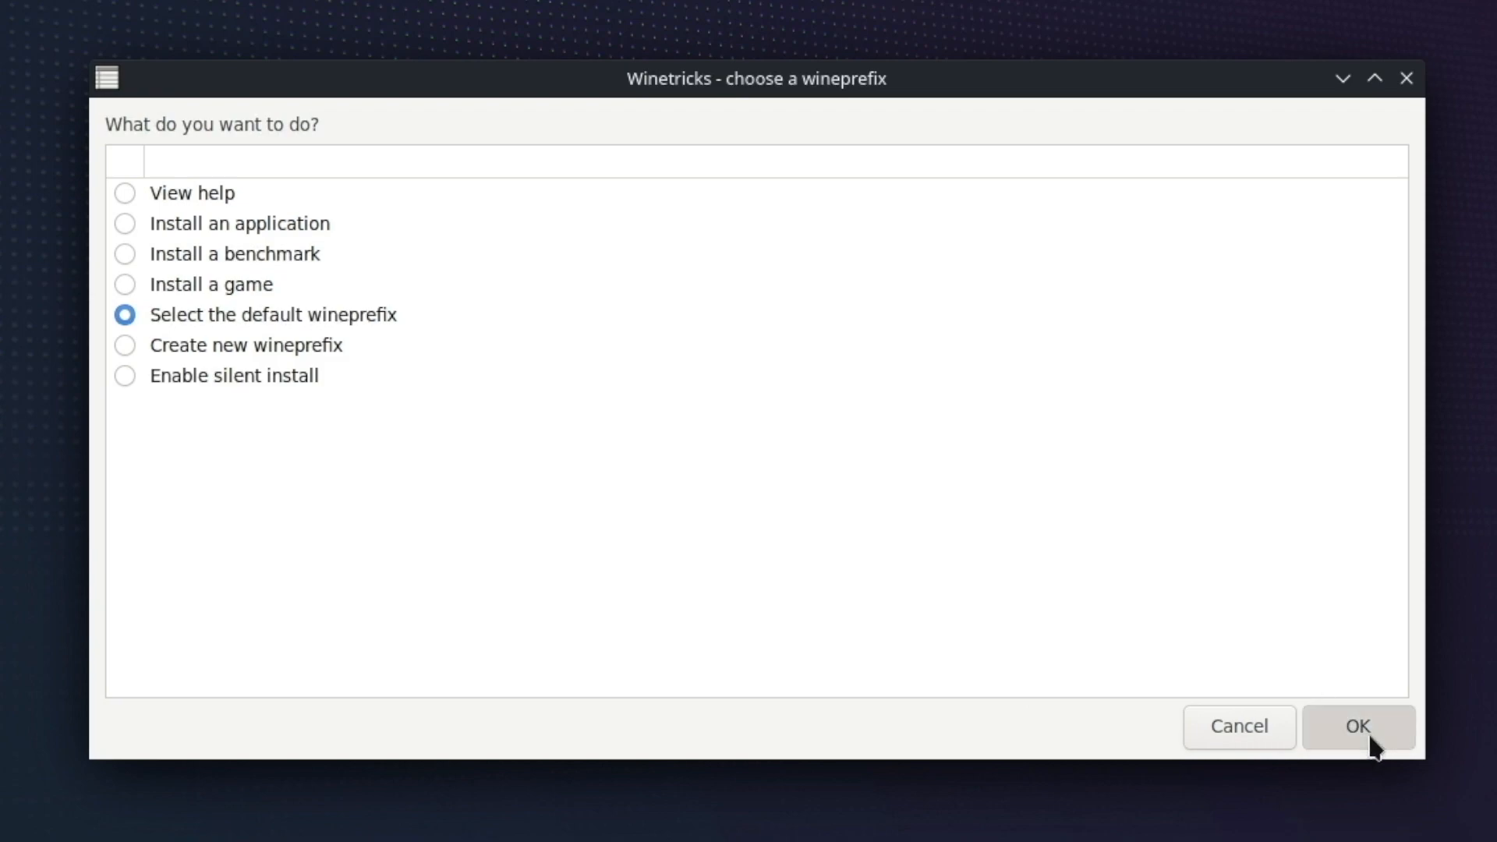
- Keep the default wineprefix and choose 'Run uninstaller'
click(1356, 726)
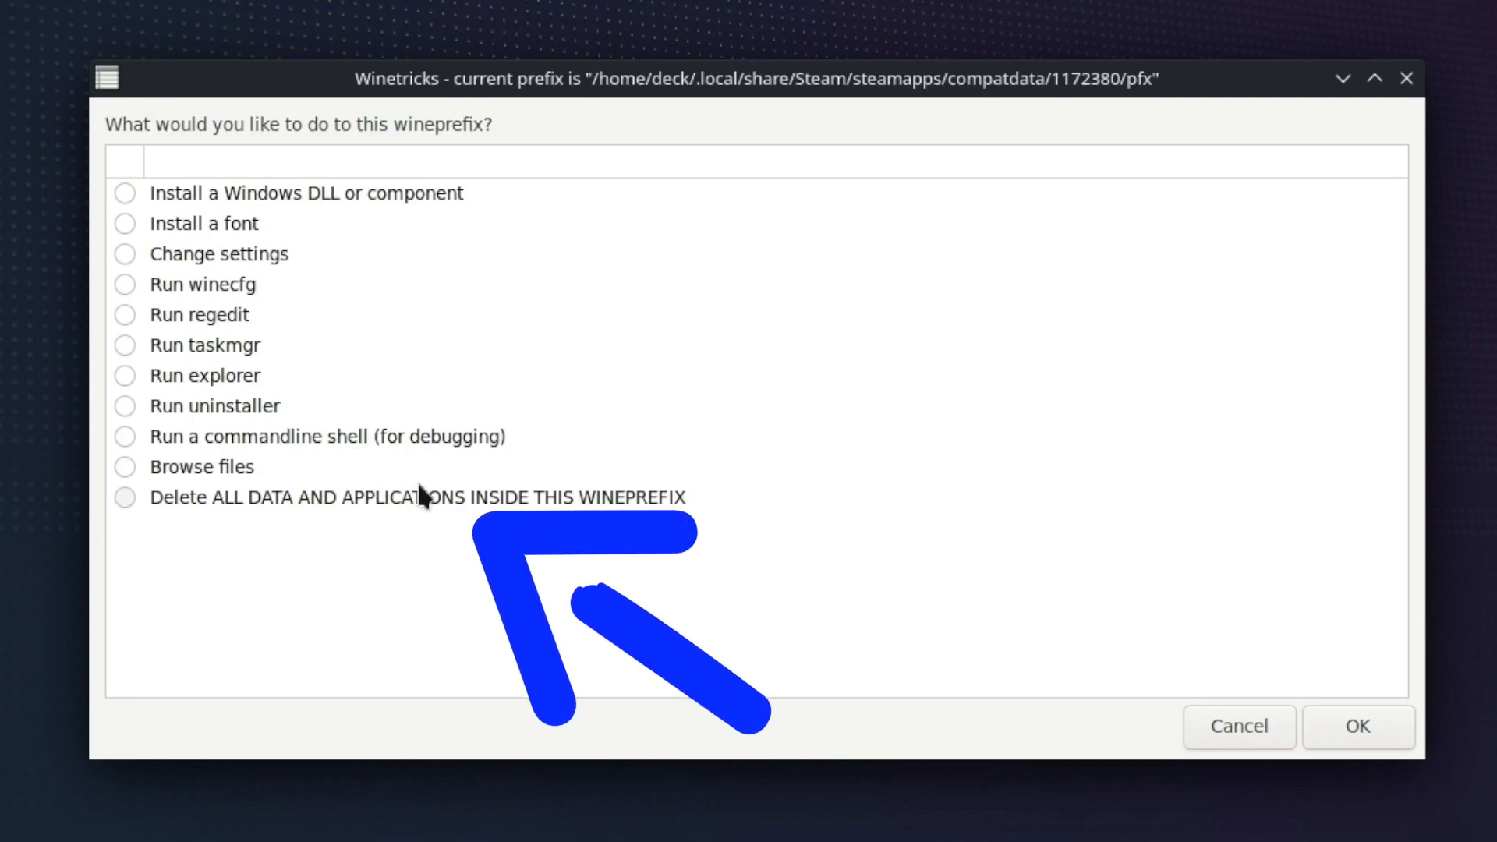
click(214, 405)
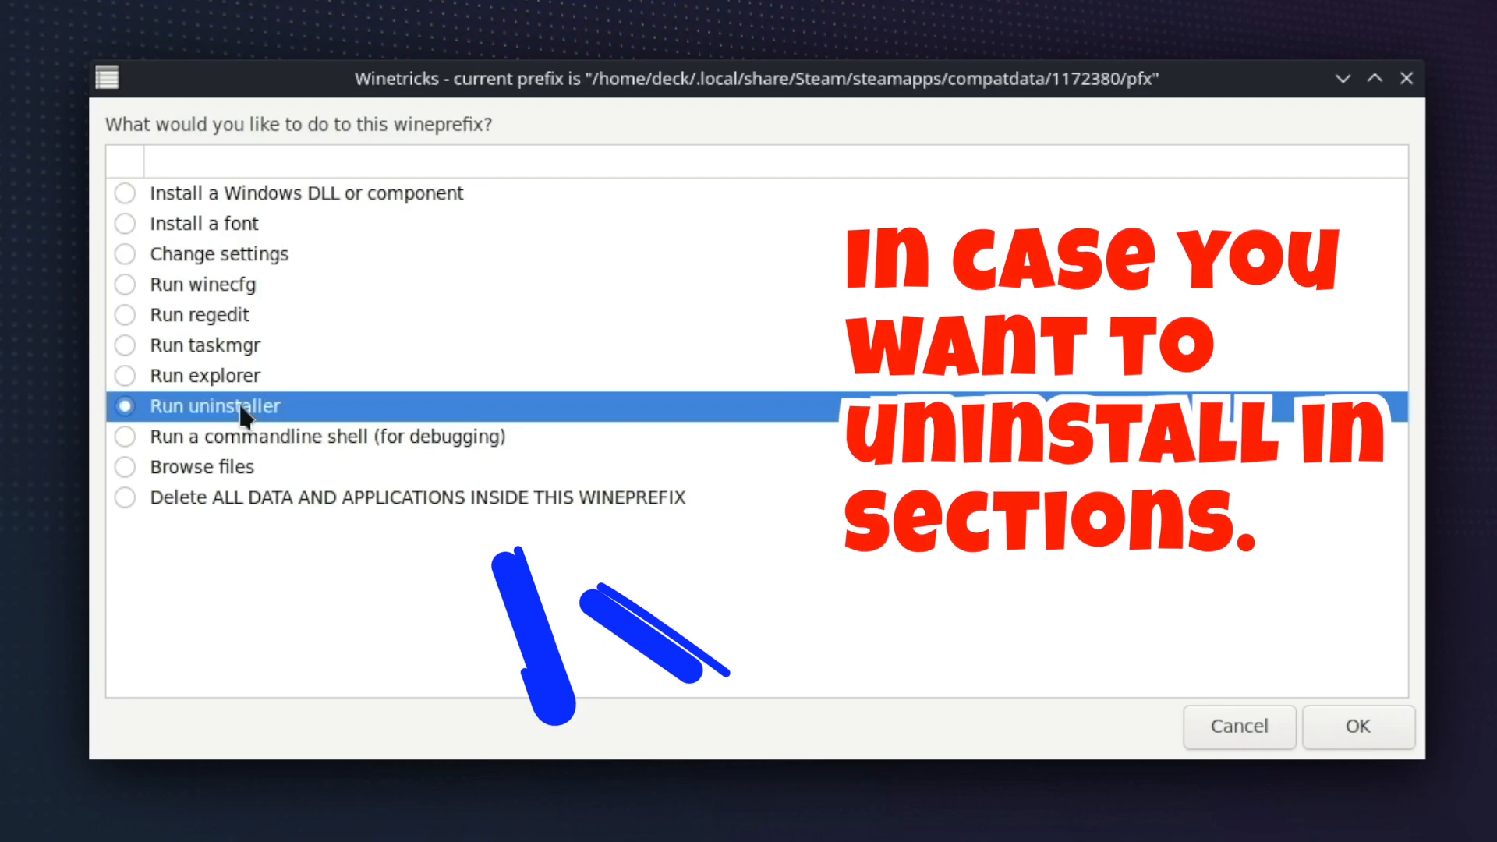
click(1356, 726)
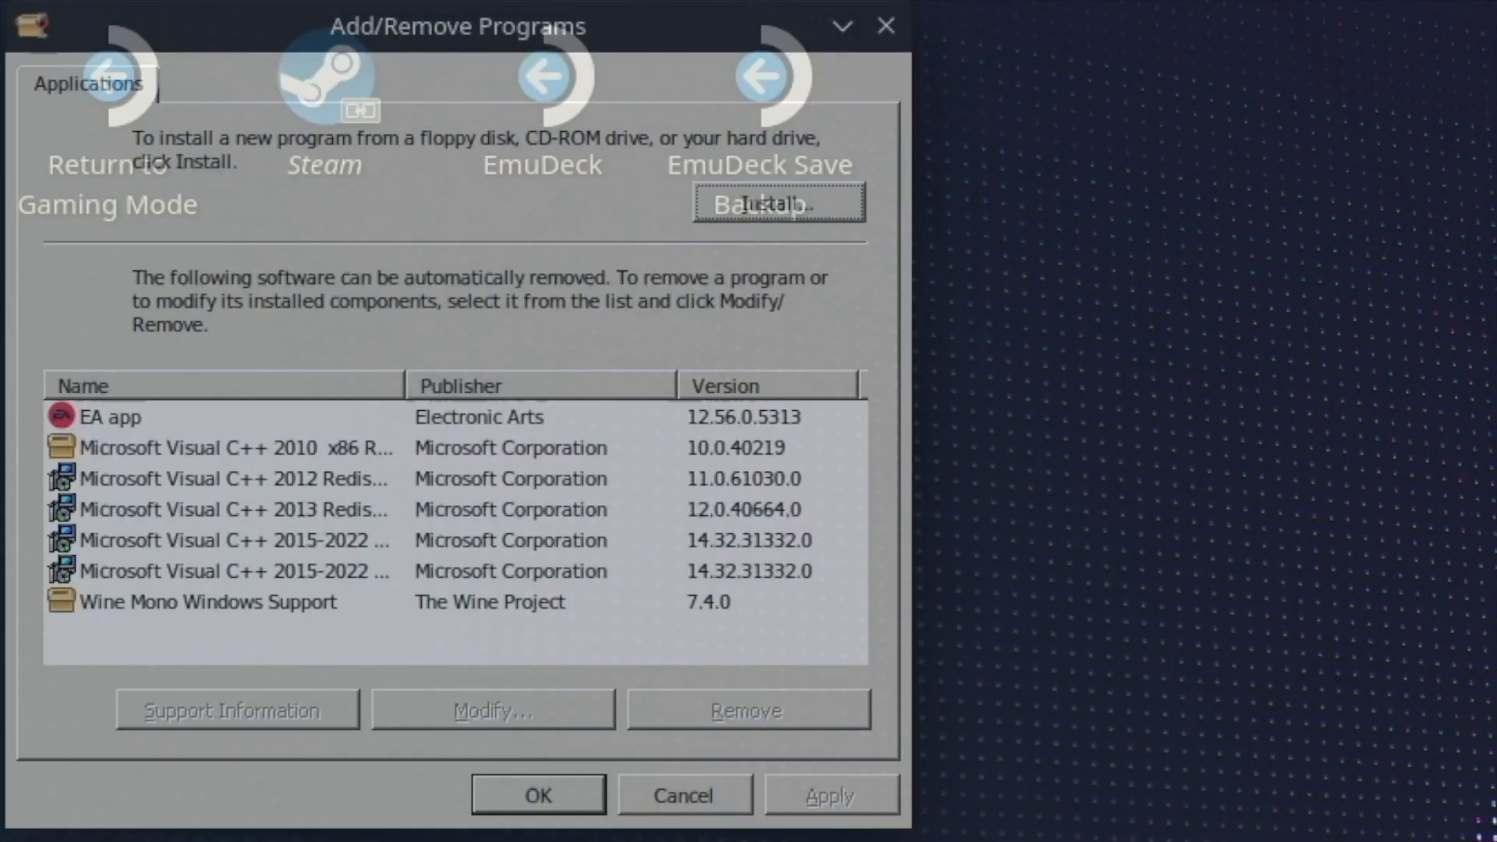
- Select EA app in the Add/Remove Programs list
click(110, 416)
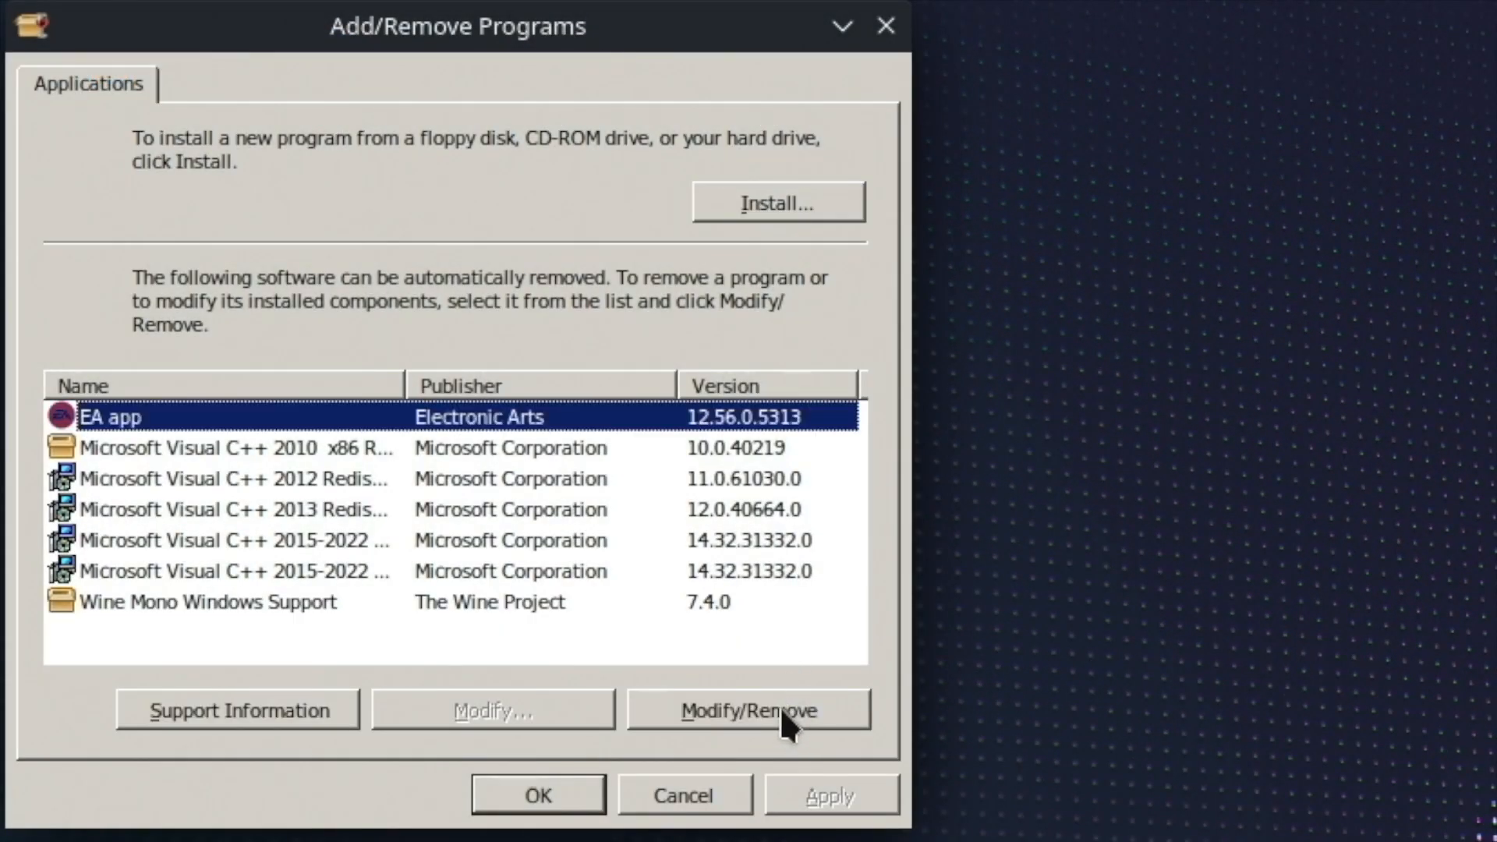
mouse_move(773, 714)
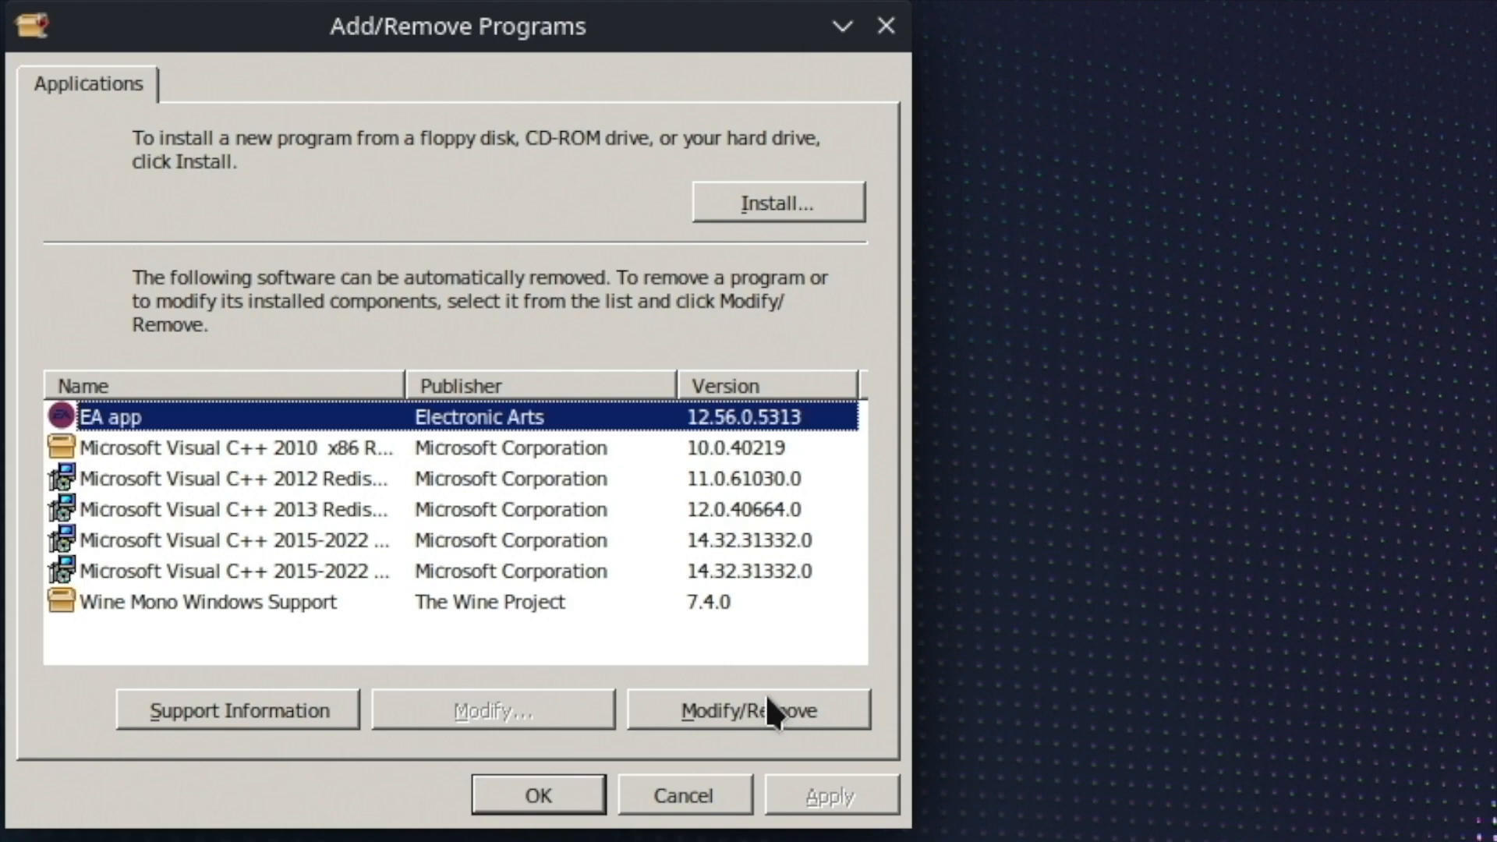
mouse_move(786, 782)
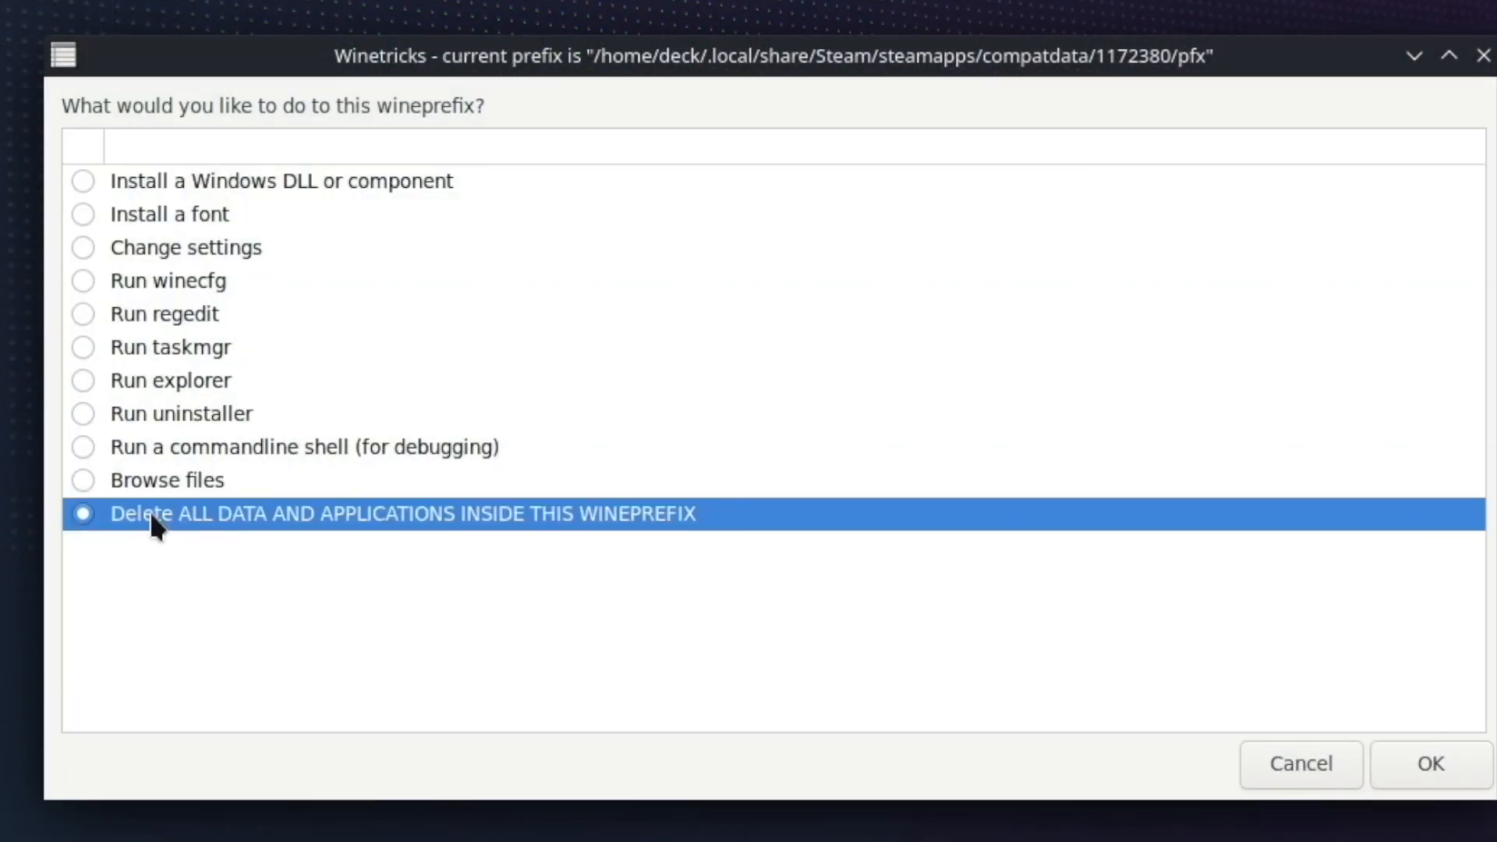
mouse_move(672, 522)
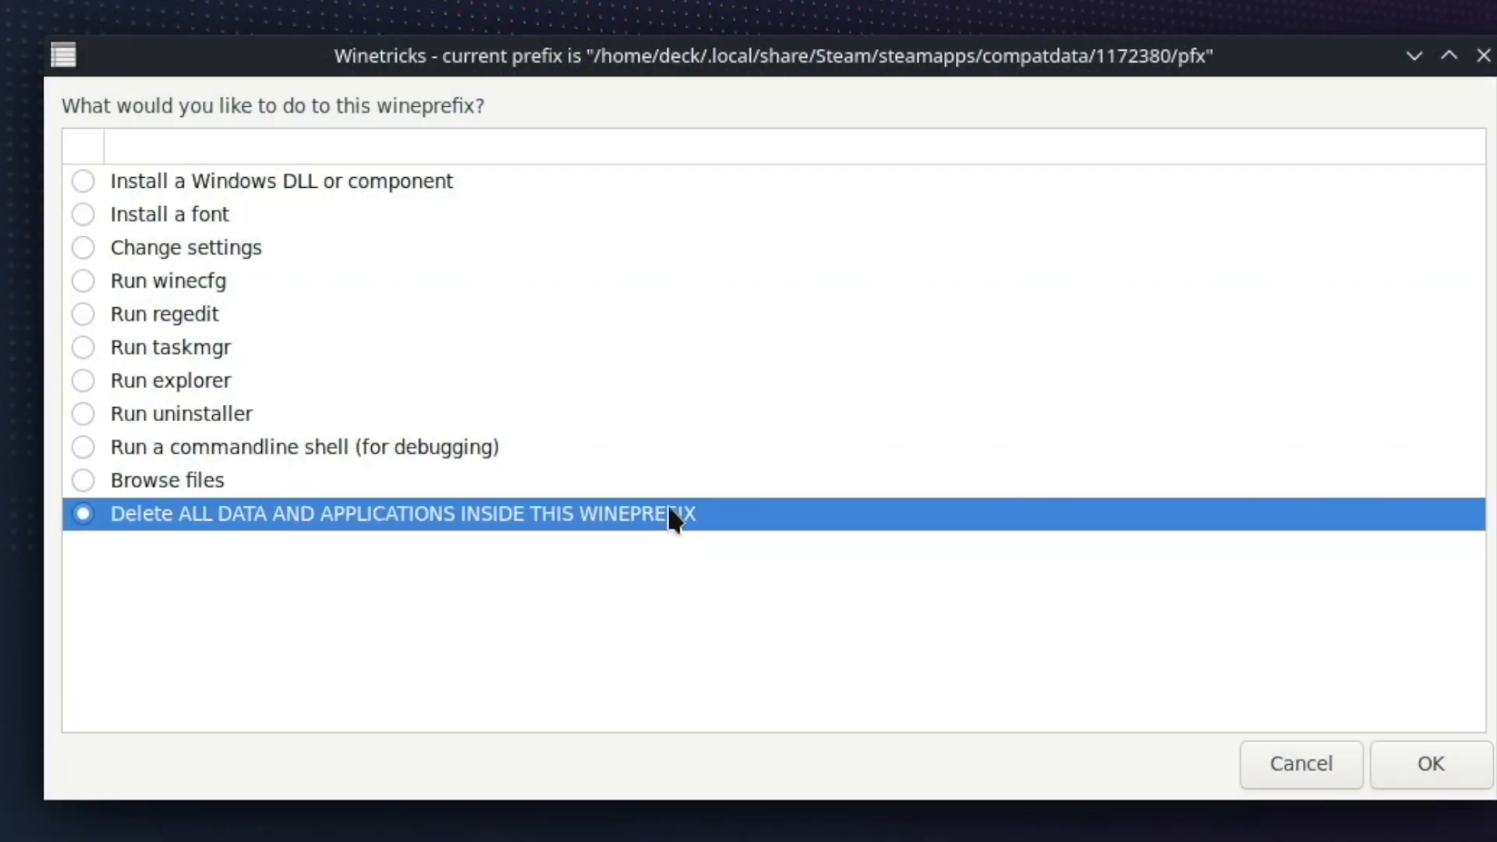